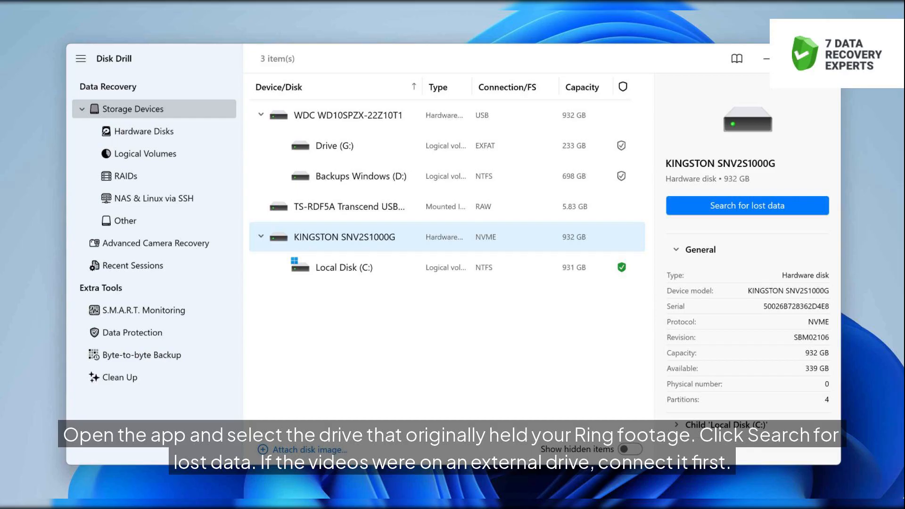
Scan the KINGSTON disk and recover the deleted $RU8AG1L.mp4 video from the Recycle Bin
left_click(747, 206)
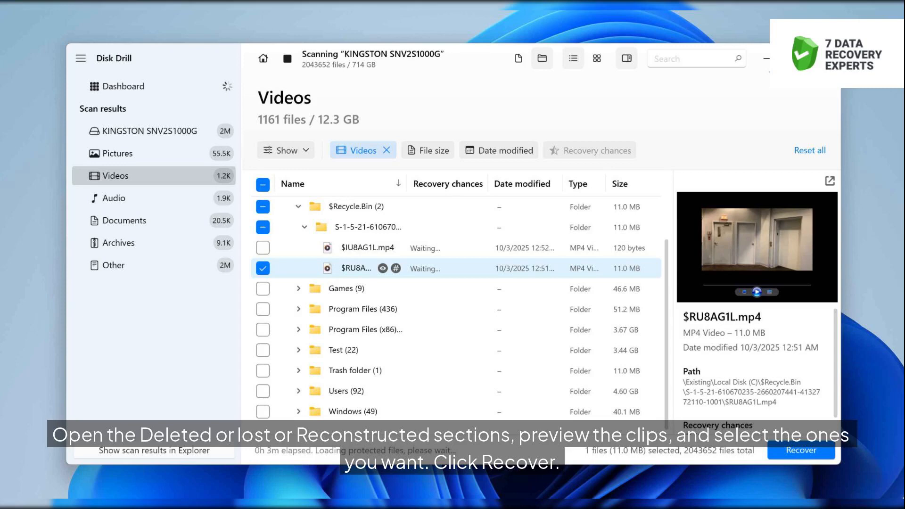
left_click(801, 451)
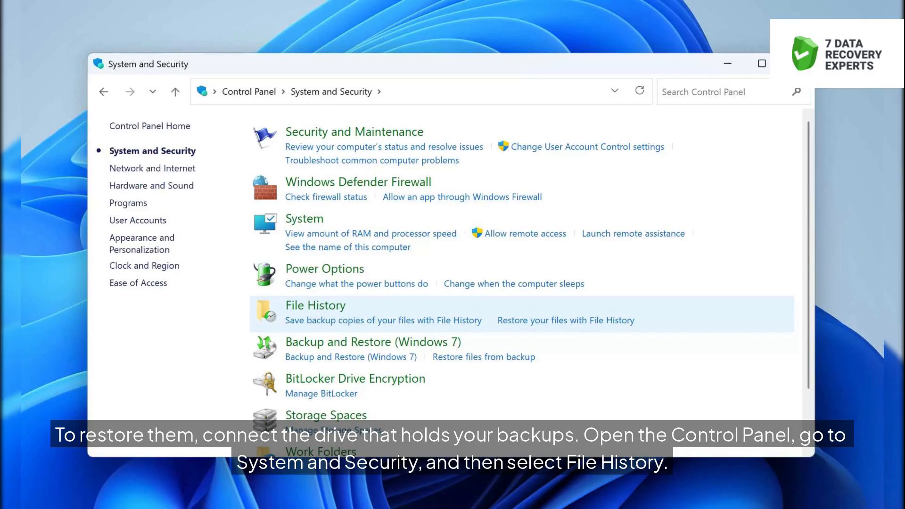
Start restoring personal files from the File History backups on drive D:
left_click(315, 306)
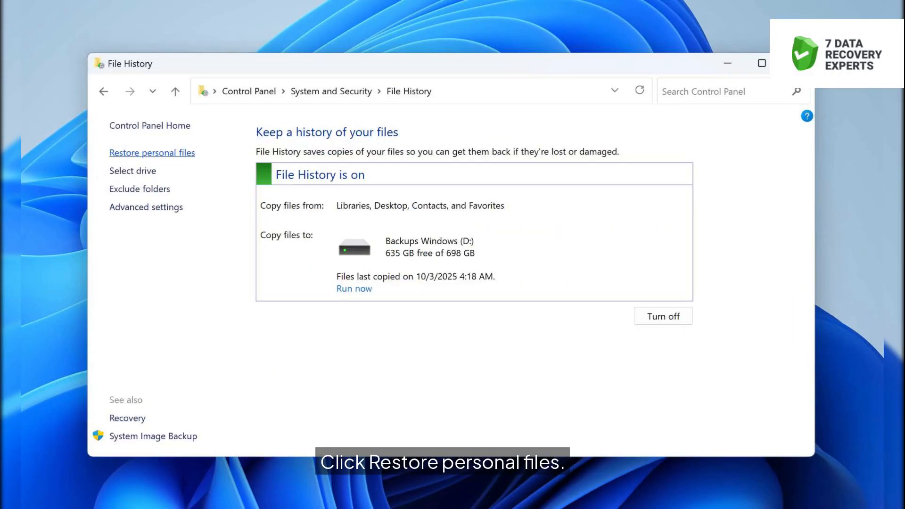
left_click(152, 153)
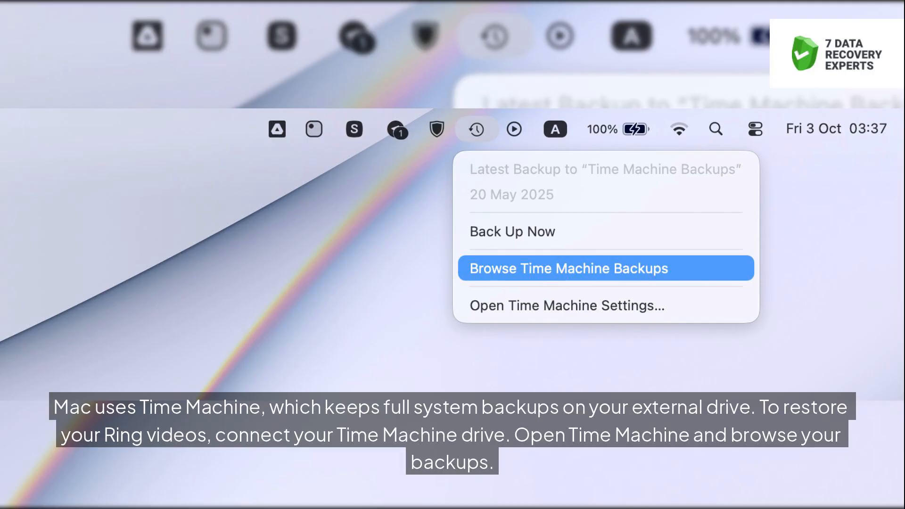
Browse Time Machine backups to reach the doorbell backups folder with the clip
left_click(607, 268)
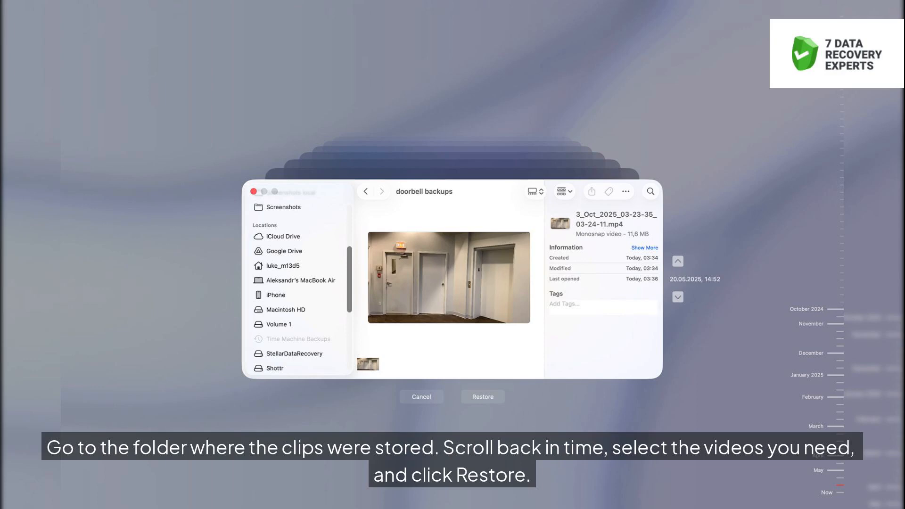